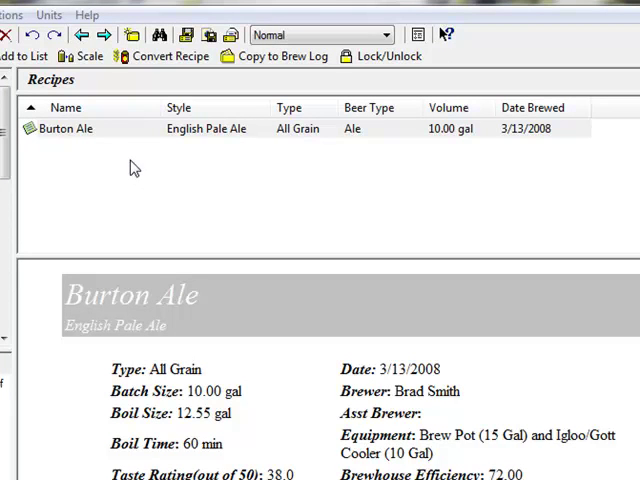
mouse_move(135, 137)
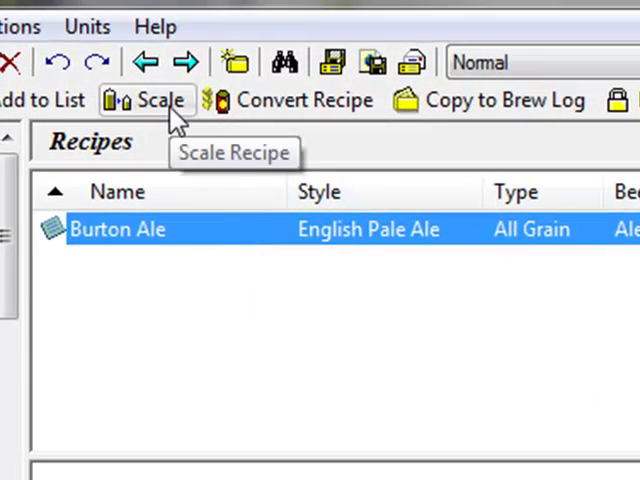
Open the Scale Recipe dialog for the 10-gallon Burton Ale recipe
left_click(147, 100)
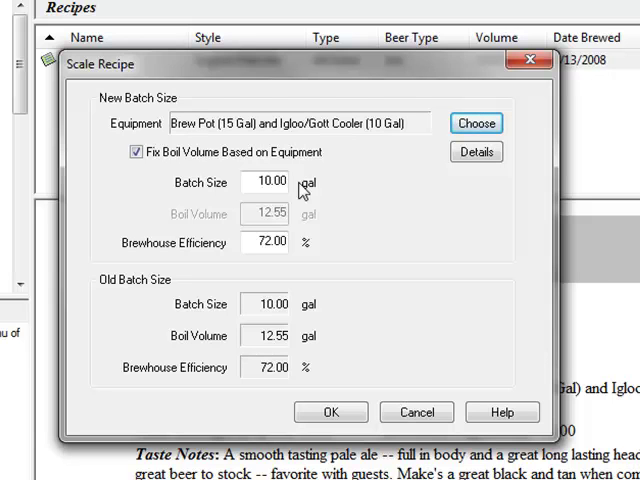
mouse_move(435, 120)
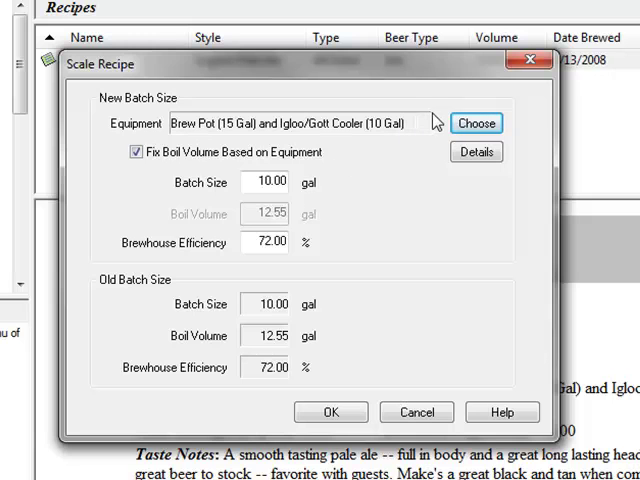
Select the 'My Brew Pot (6+gal) and Igloo/Gott Cooler (5 Gal)' equipment profile
left_click(476, 123)
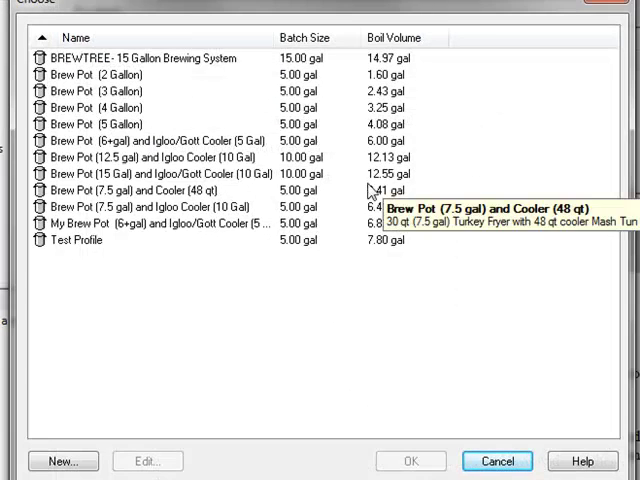
mouse_move(258, 212)
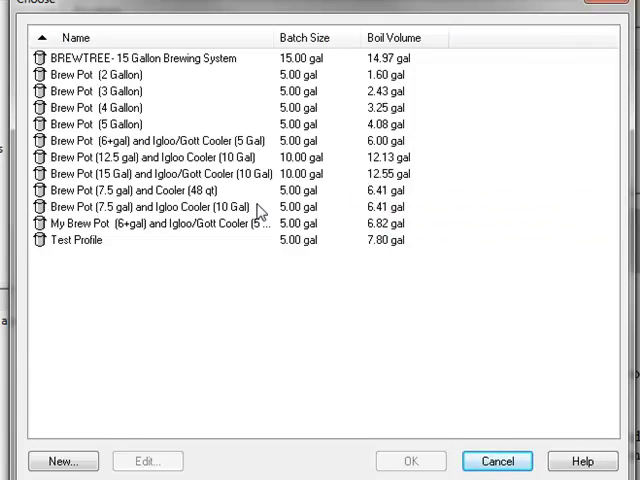
left_click(150, 223)
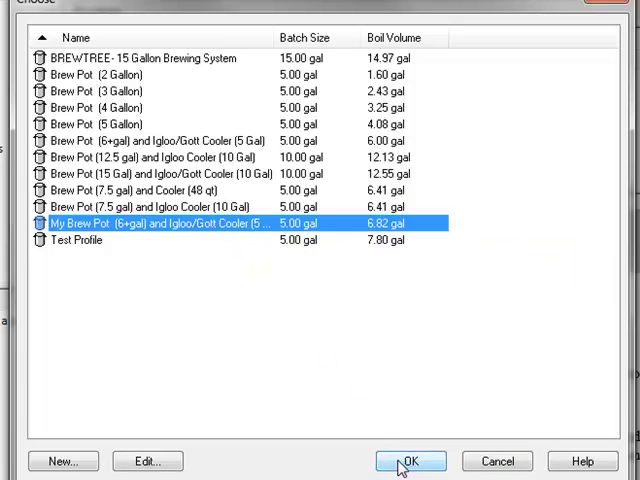
Confirm My Brew Pot and apply scaling to a 5.00 gal batch with 6.82 gal boil
left_click(408, 461)
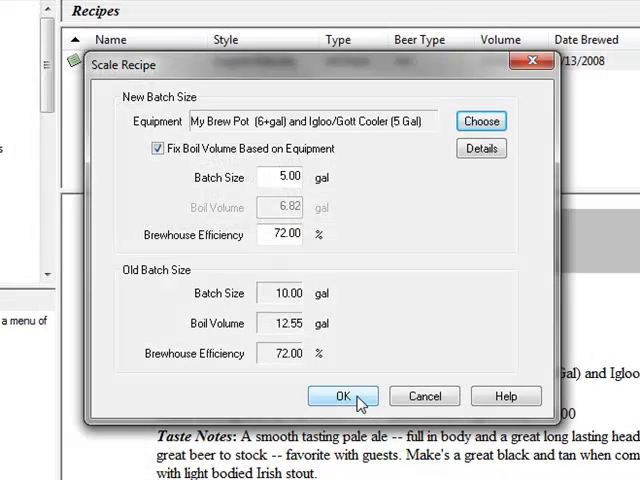
left_click(342, 396)
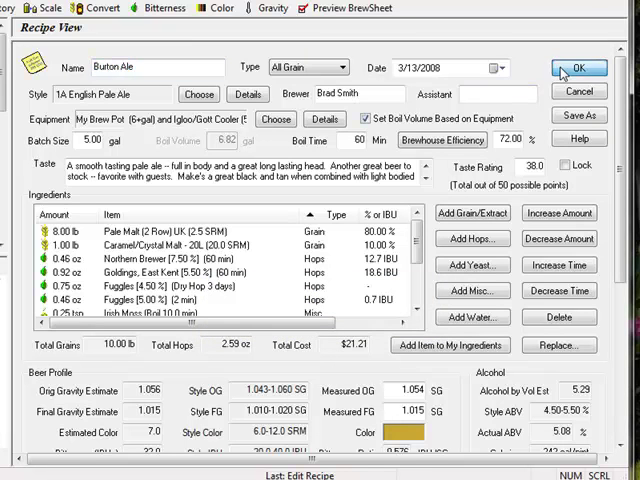
Save the 5.00 gal Burton Ale recipe and return to the Recipes list
left_click(580, 69)
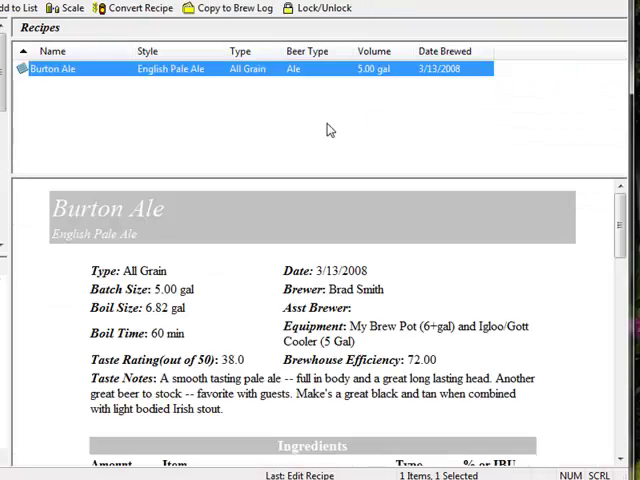